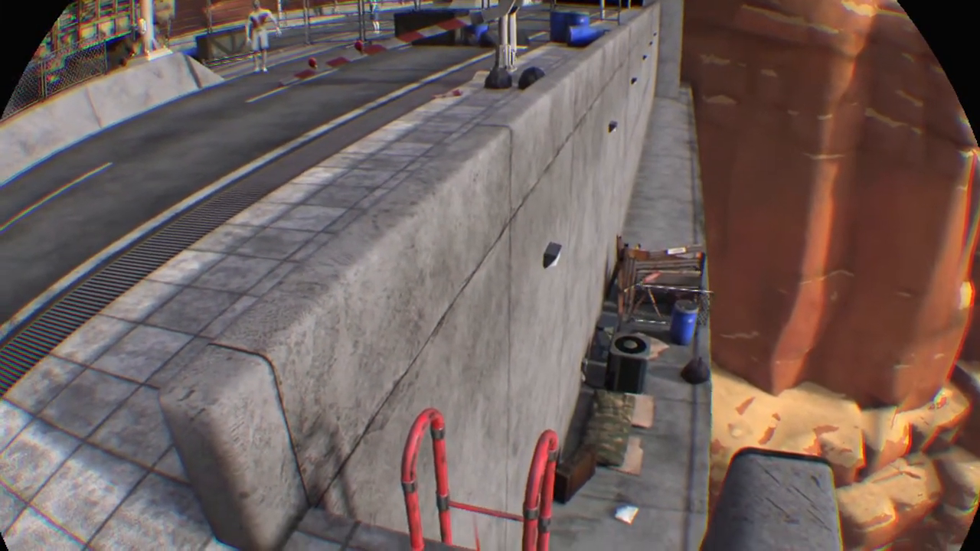
{"action": "mouse_move", "coordinate": [490, 276]}
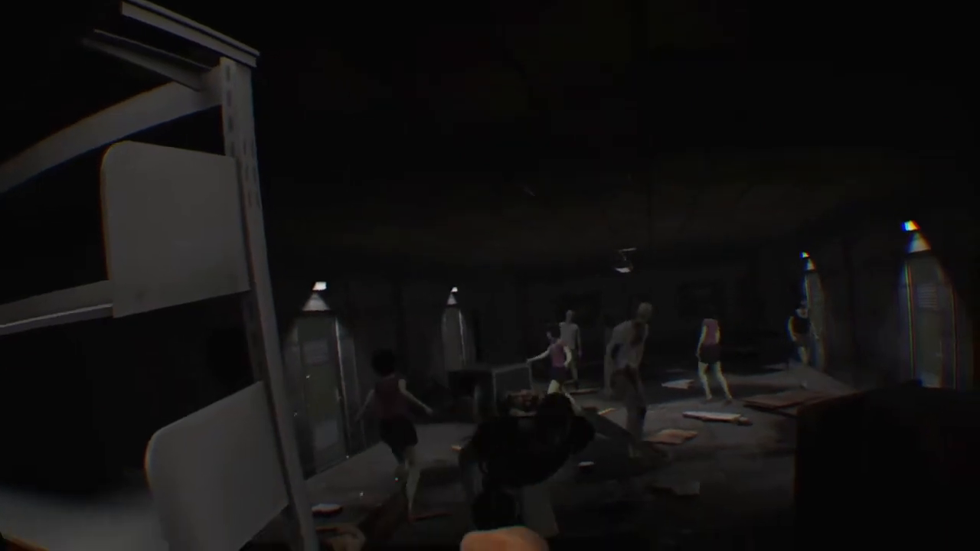
{"action": "mouse_move", "coordinate": [490, 275]}
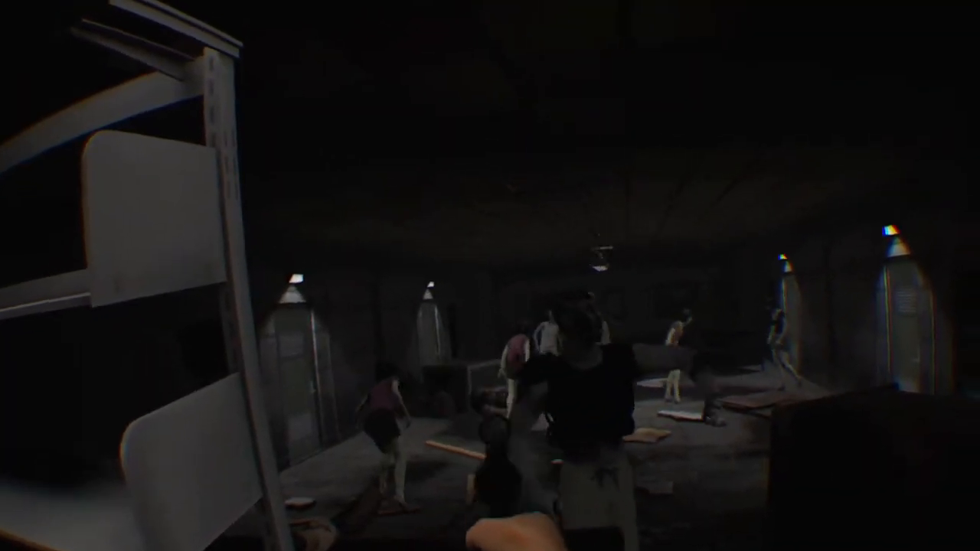
{"action": "mouse_move", "coordinate": [490, 276]}
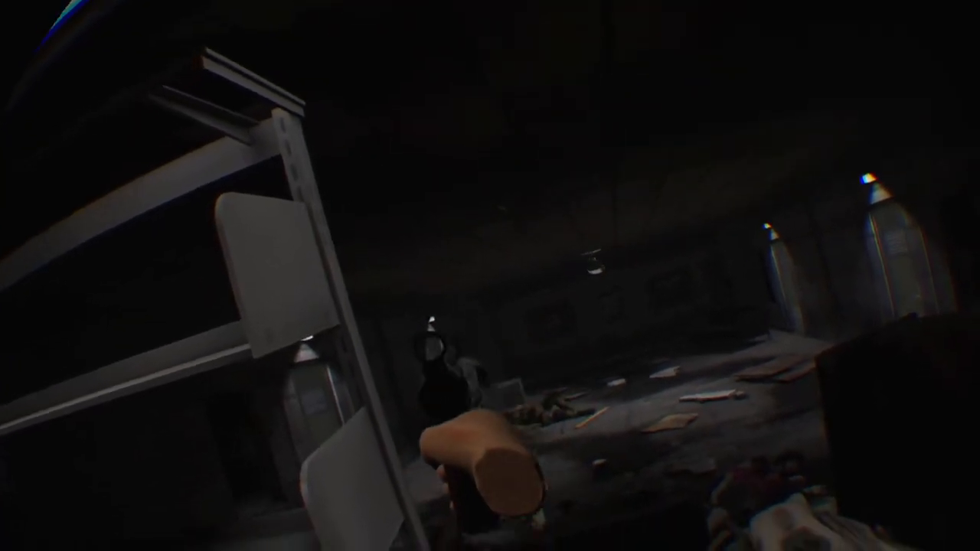
{"action": "mouse_move", "coordinate": [490, 276]}
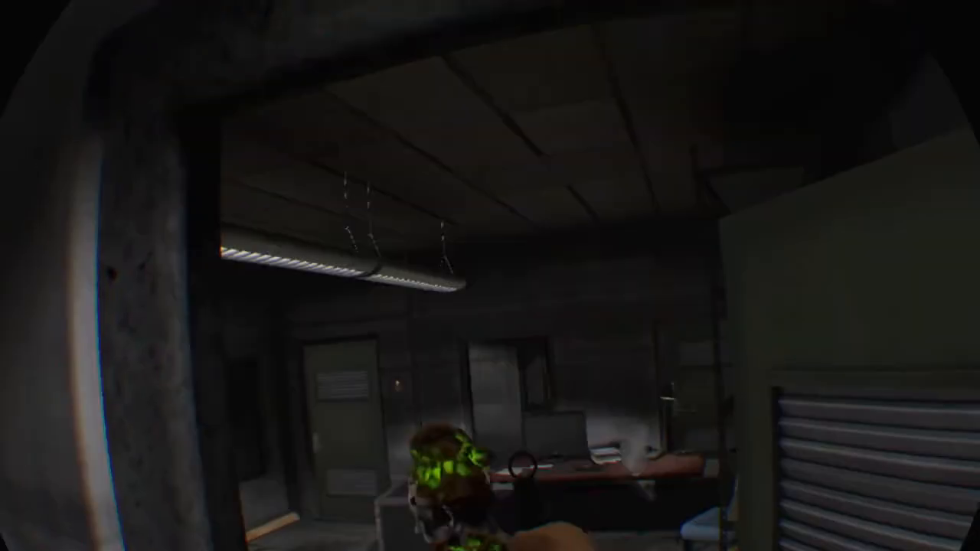
{"action": "mouse_move", "coordinate": [490, 275]}
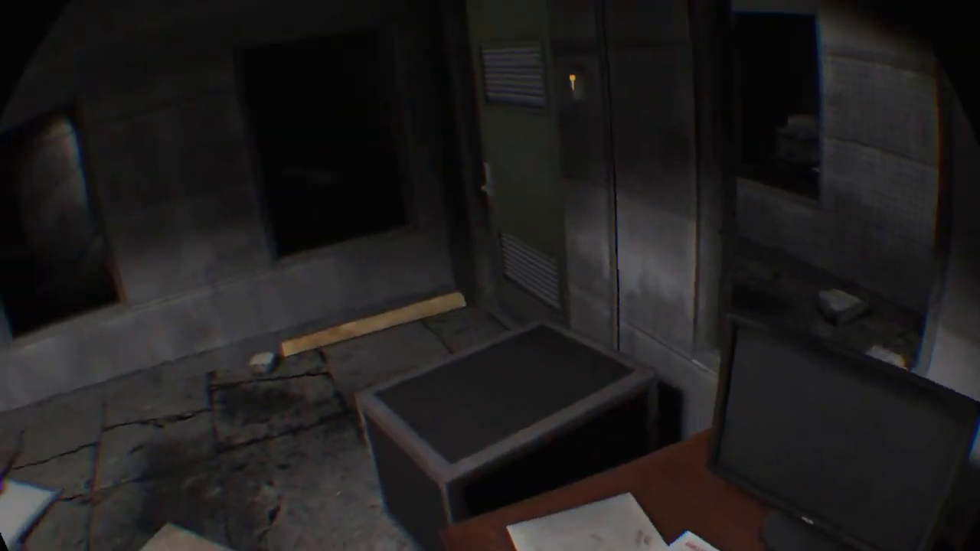
{"action": "mouse_move", "coordinate": [490, 276]}
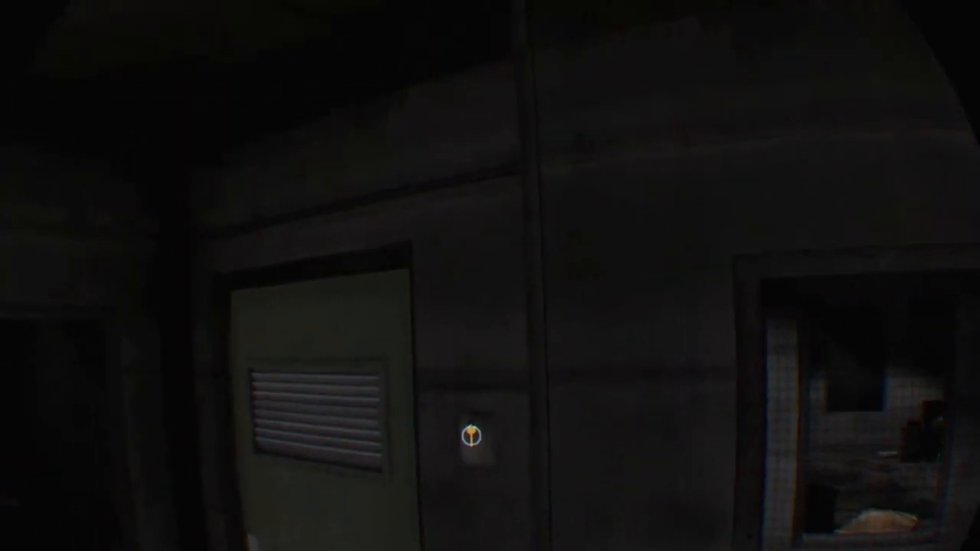
{"action": "left_click", "coordinate": [469, 435]}
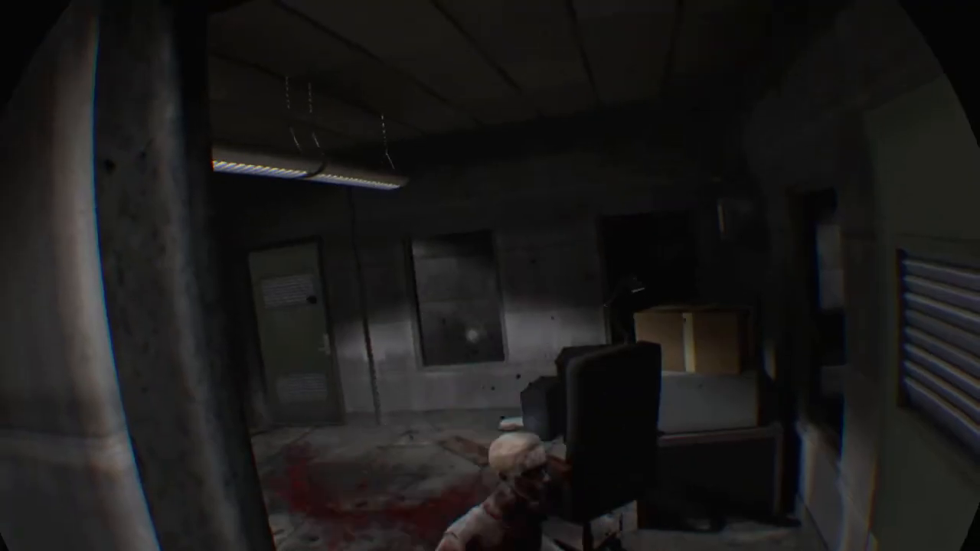
{"action": "mouse_move", "coordinate": [490, 276]}
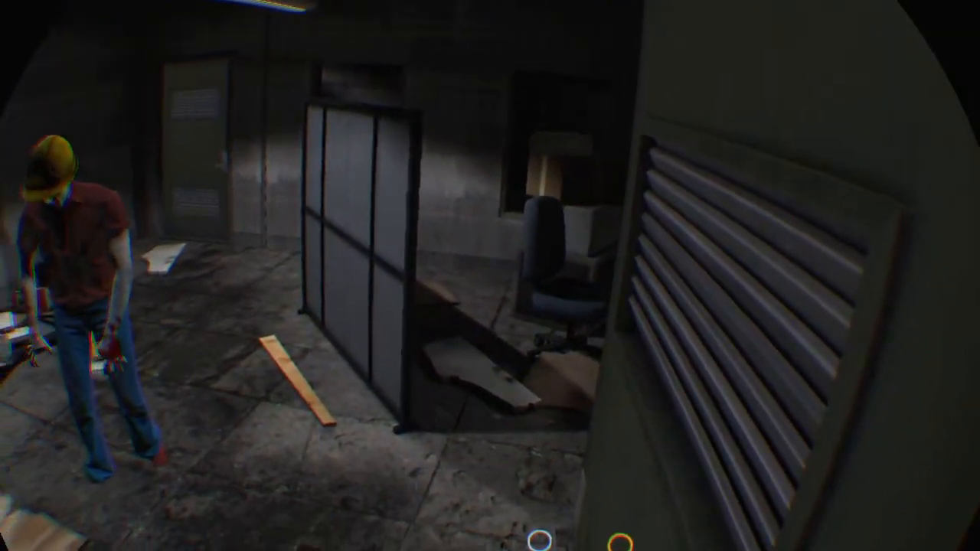
{"action": "mouse_move", "coordinate": [490, 276]}
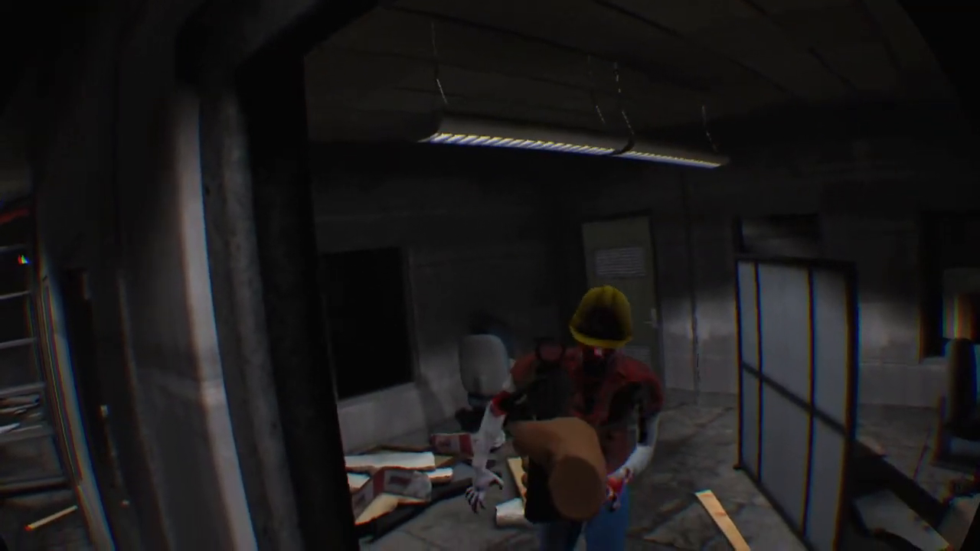
{"action": "mouse_move", "coordinate": [490, 276]}
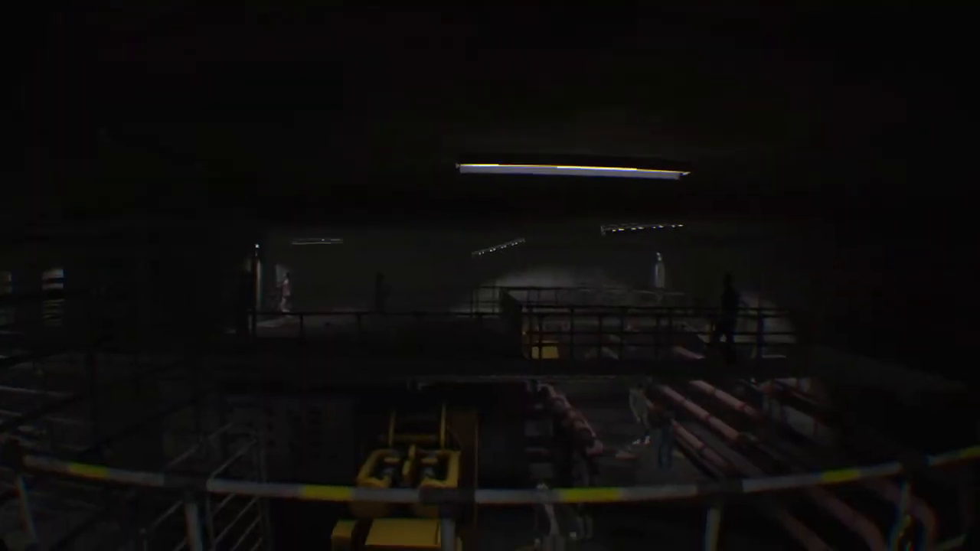
{"action": "mouse_move", "coordinate": [490, 276]}
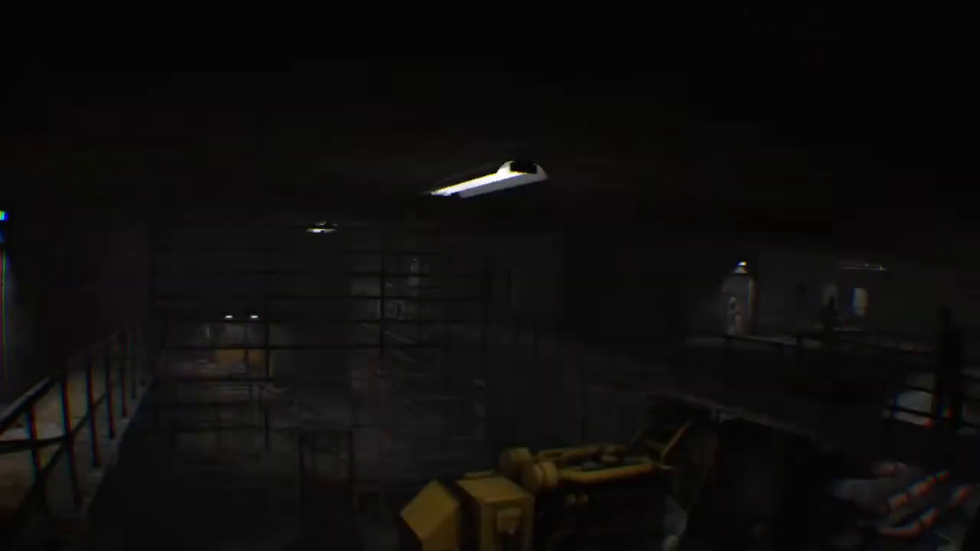
{"action": "mouse_move", "coordinate": [490, 276]}
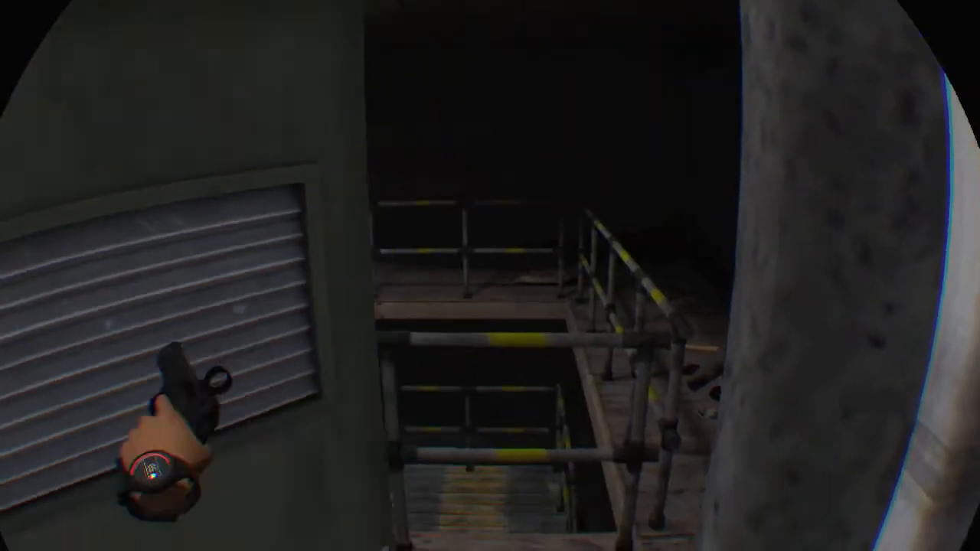
{"action": "mouse_move", "coordinate": [490, 275]}
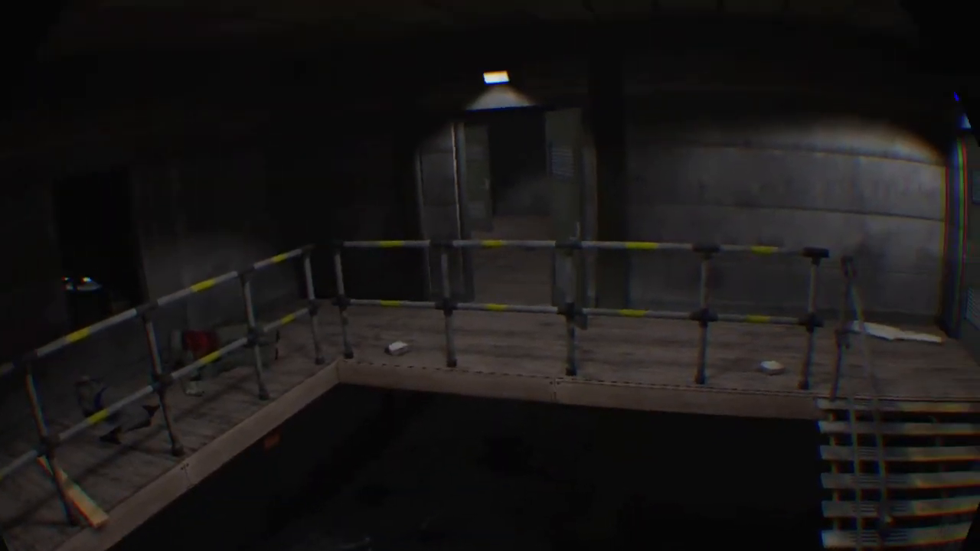
{"action": "mouse_move", "coordinate": [490, 276]}
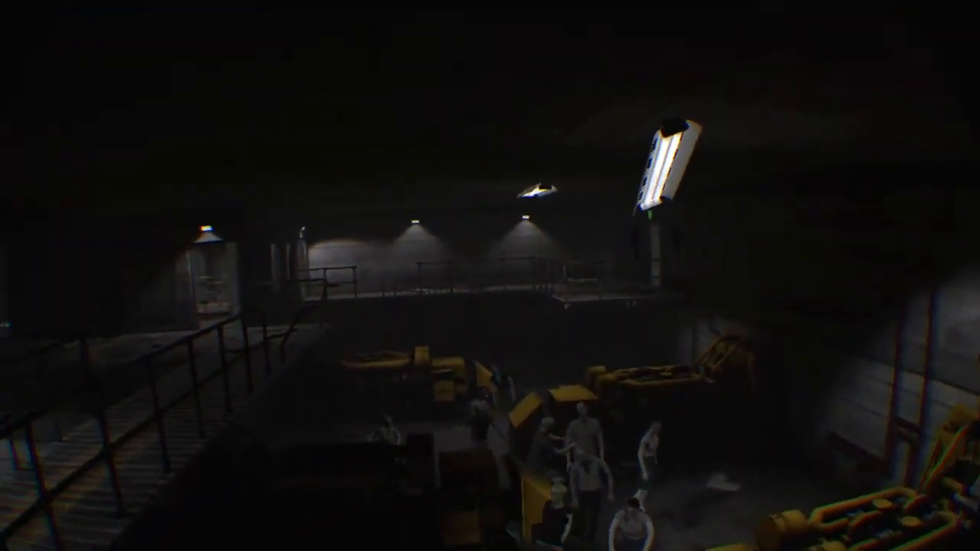
{"action": "mouse_move", "coordinate": [490, 276]}
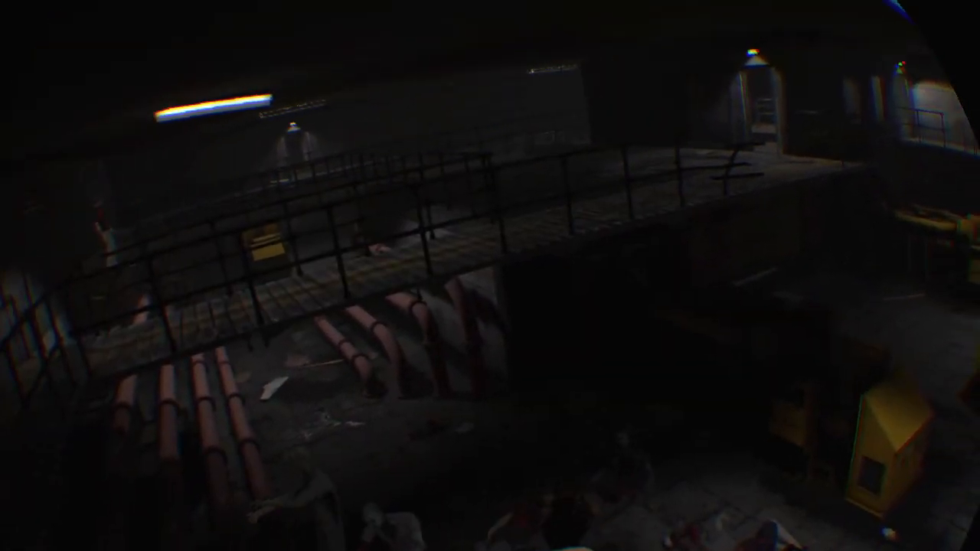
{"action": "mouse_move", "coordinate": [490, 276]}
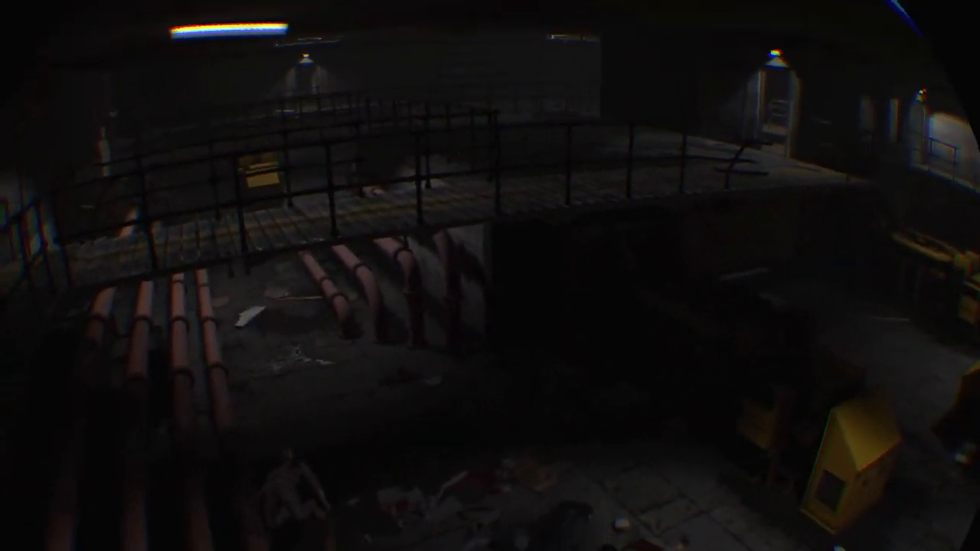
{"action": "mouse_move", "coordinate": [490, 276]}
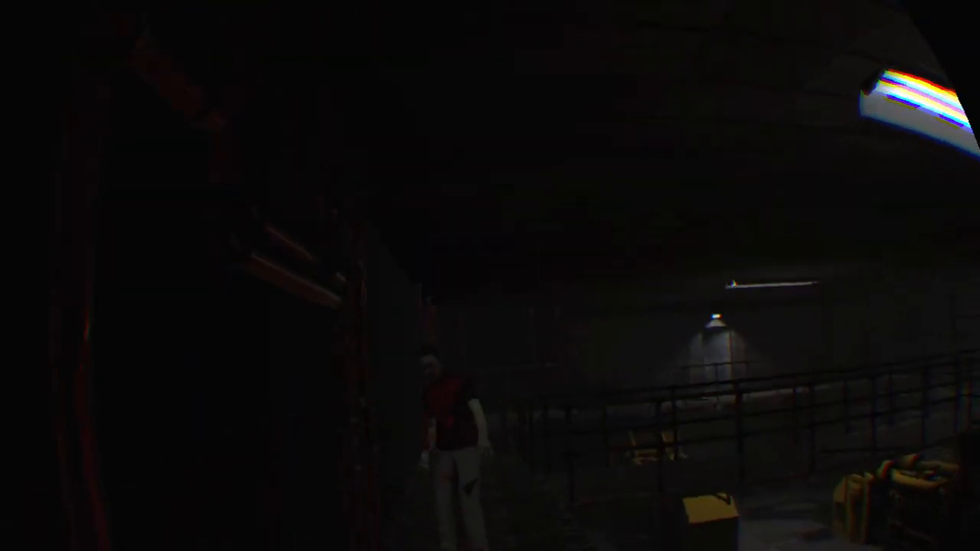
{"action": "mouse_move", "coordinate": [490, 276]}
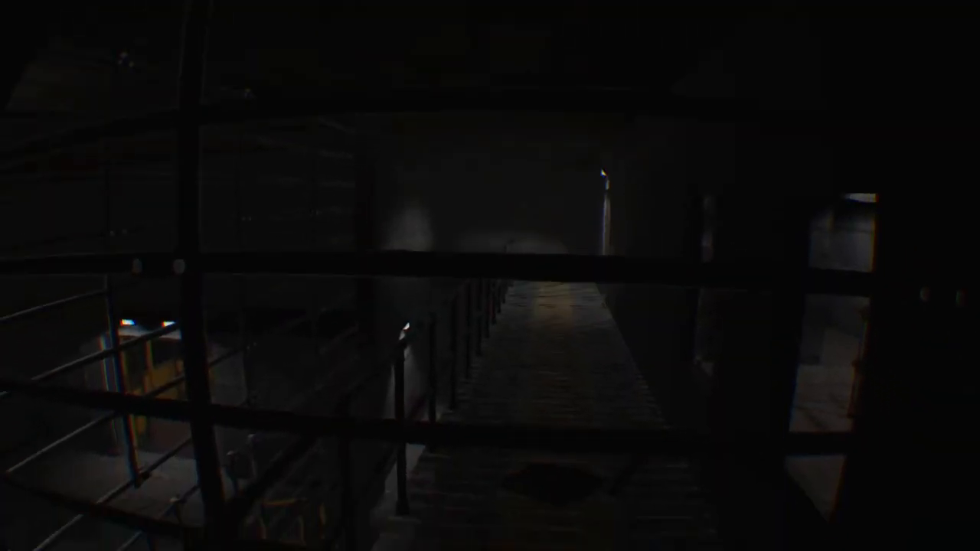
{"action": "mouse_move", "coordinate": [490, 276]}
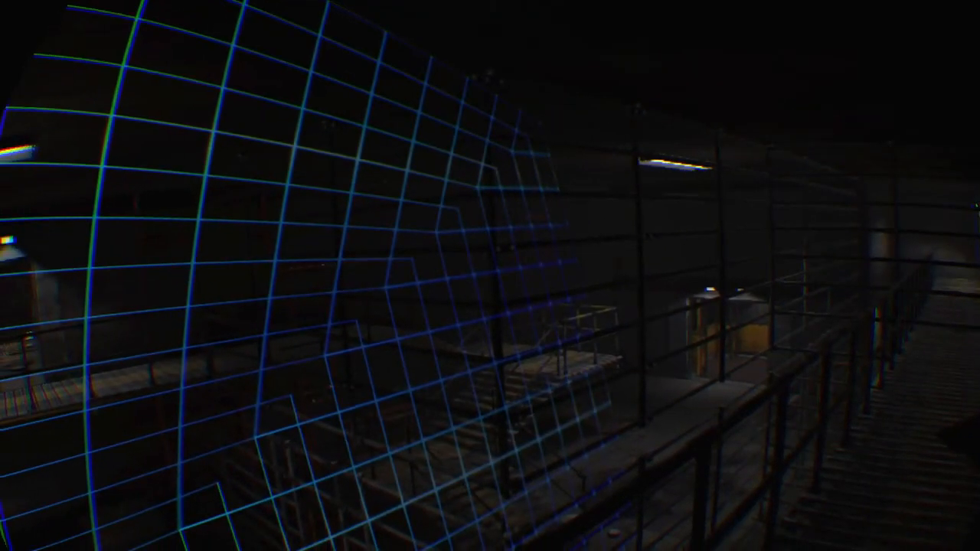
{"action": "mouse_move", "coordinate": [490, 276]}
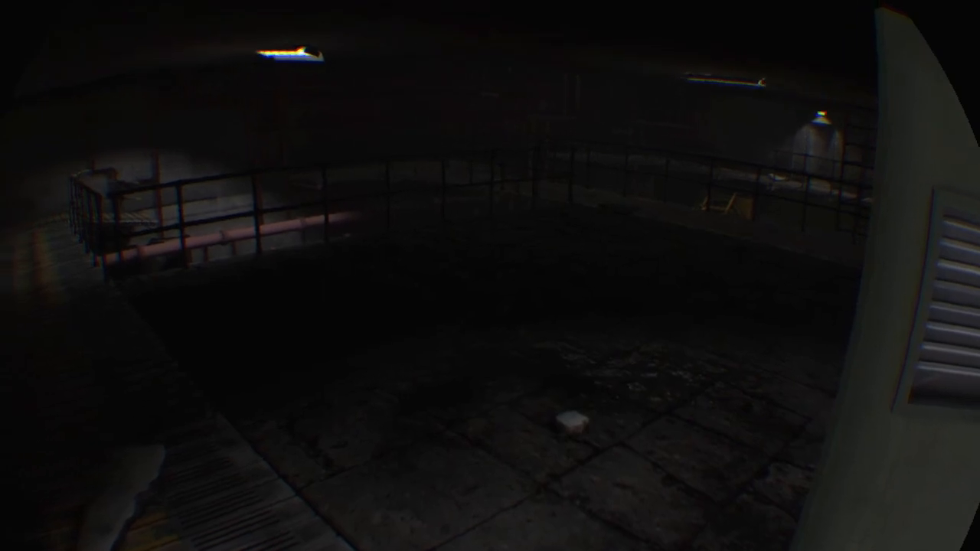
{"action": "mouse_move", "coordinate": [490, 276]}
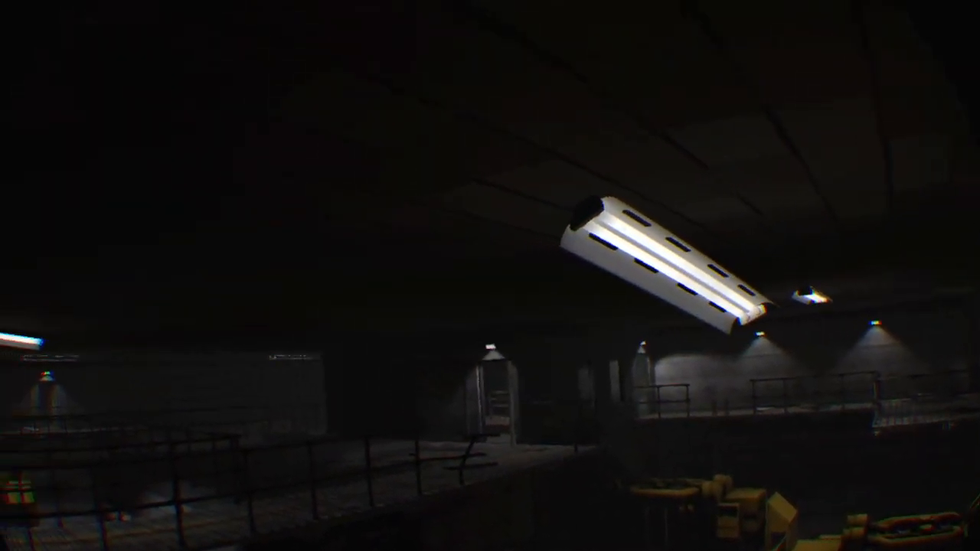
{"action": "mouse_move", "coordinate": [490, 275]}
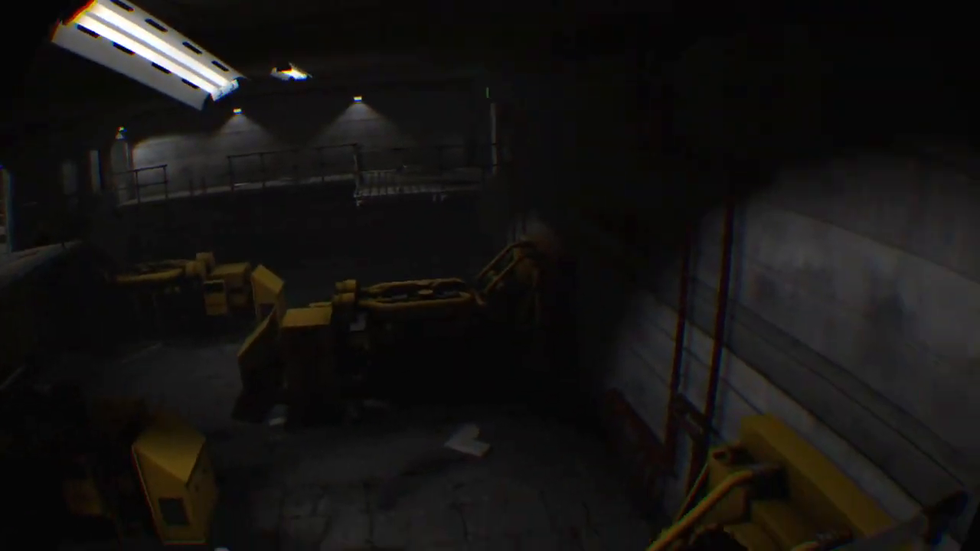